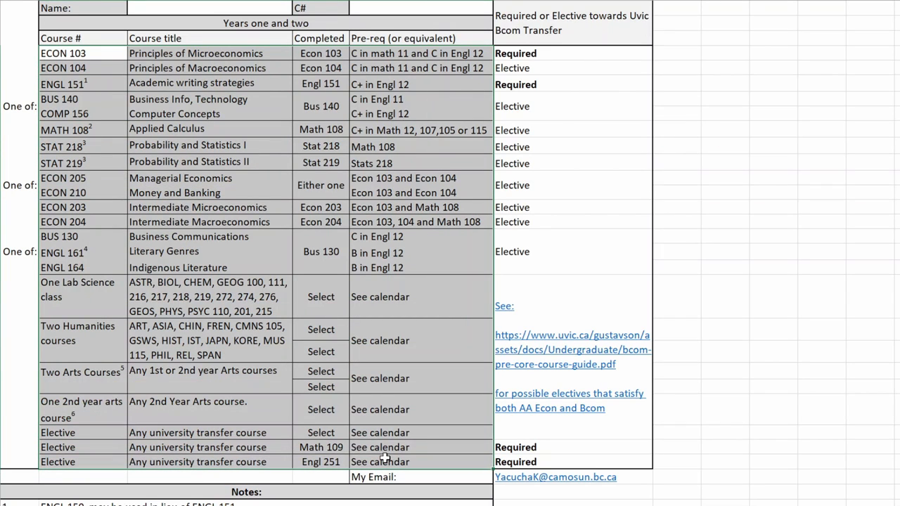
mouse_move(869, 318)
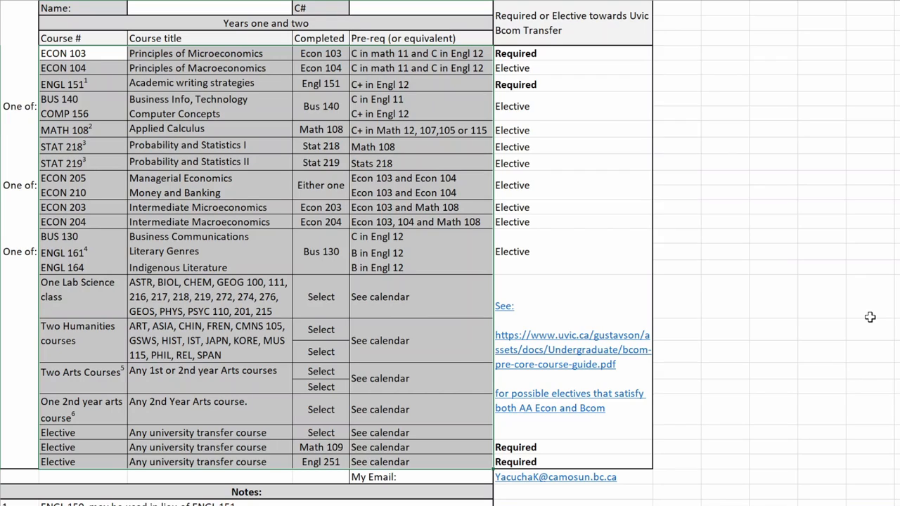
mouse_move(49, 440)
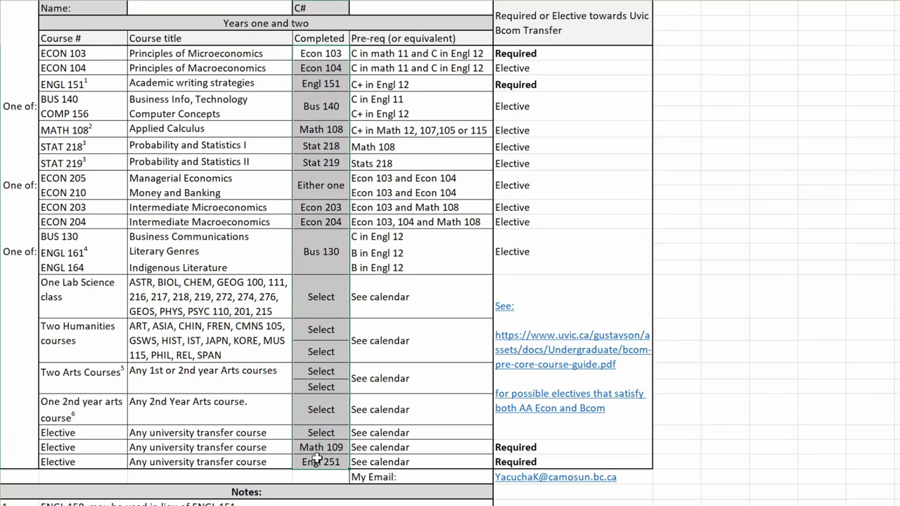
mouse_move(482, 394)
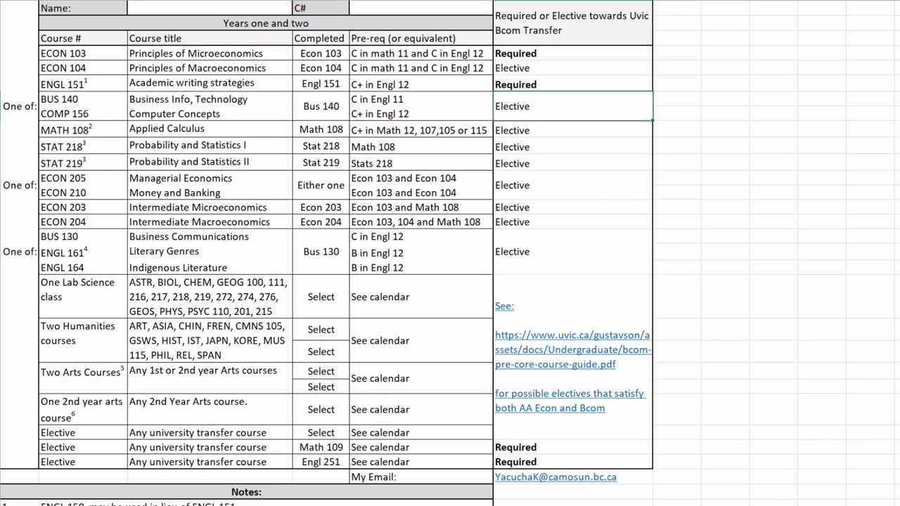
left_click(461, 107)
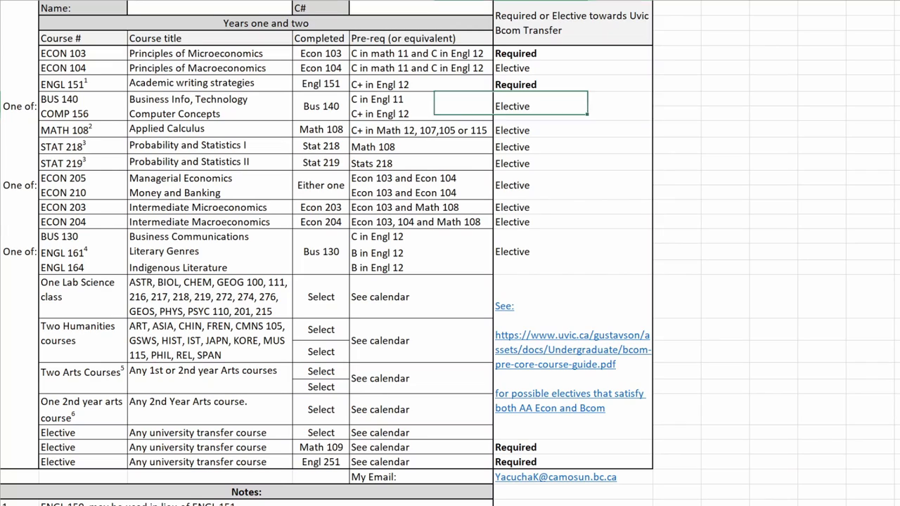
left_click(321, 185)
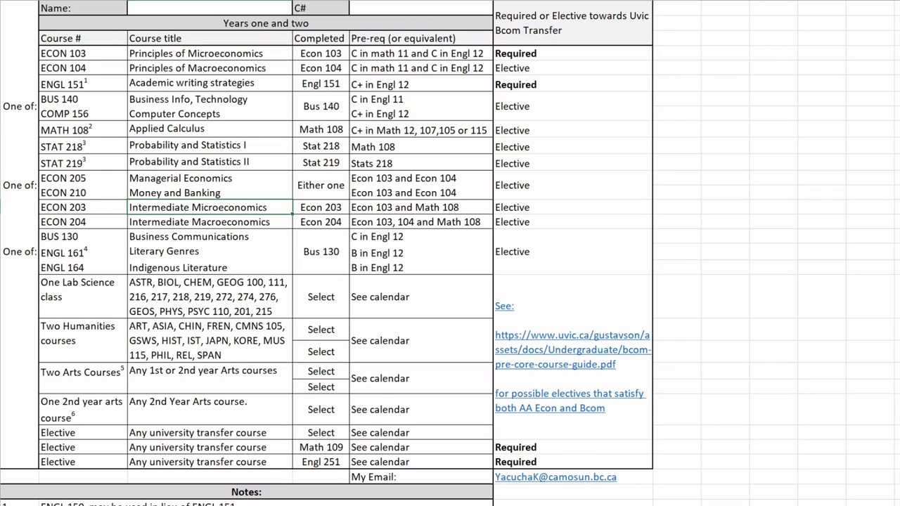
left_click(67, 281)
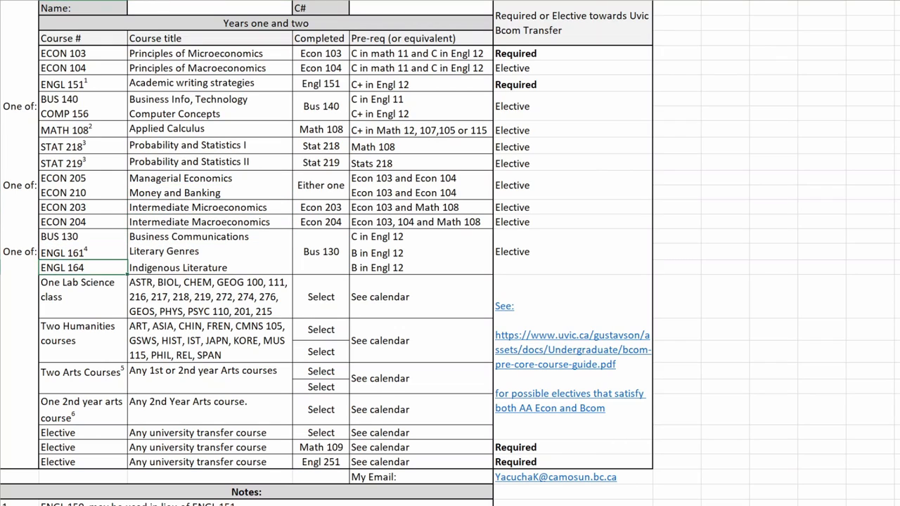
left_click(59, 236)
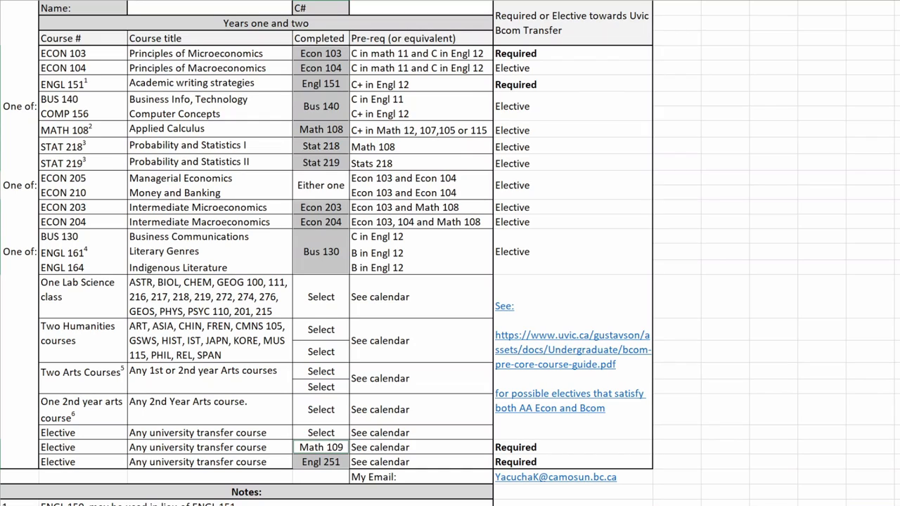
mouse_move(45, 245)
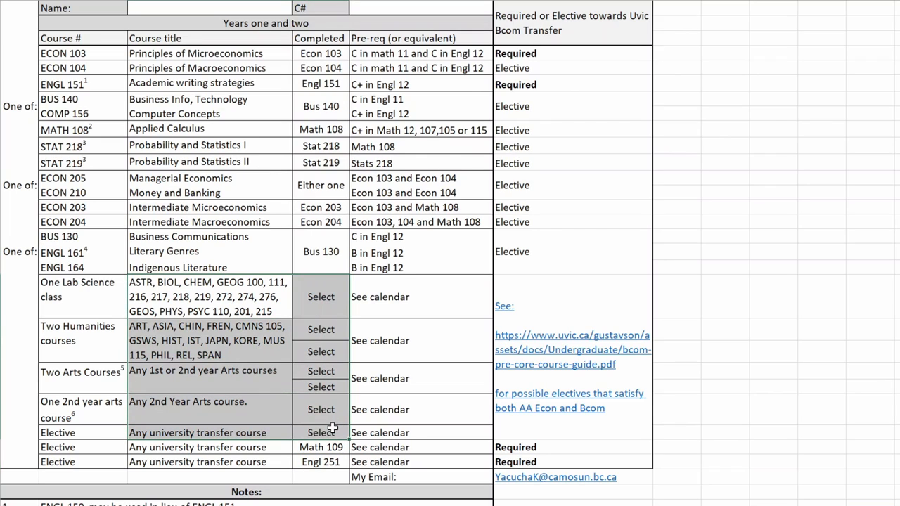
mouse_move(231, 195)
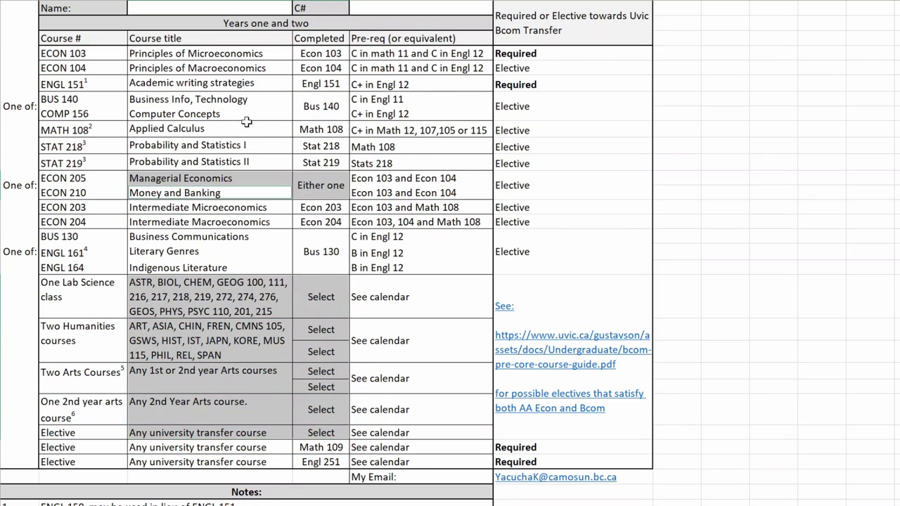
mouse_move(807, 413)
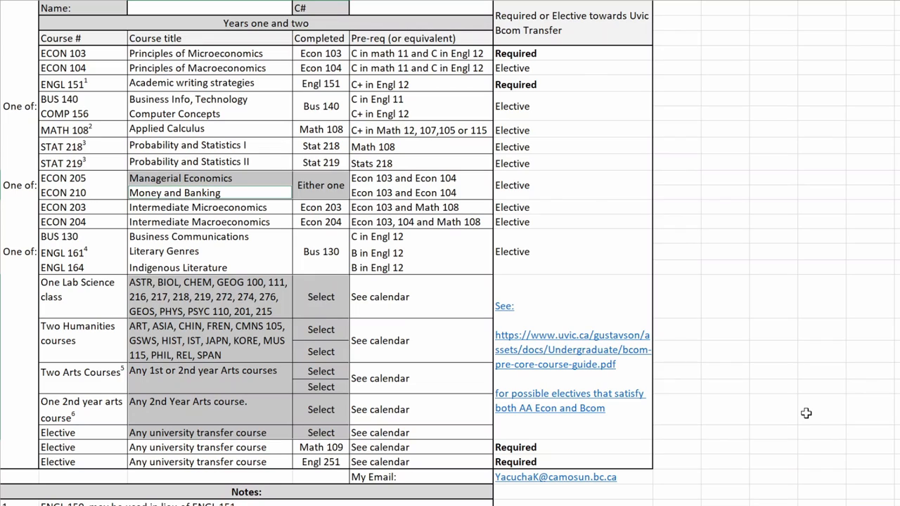
mouse_move(580, 115)
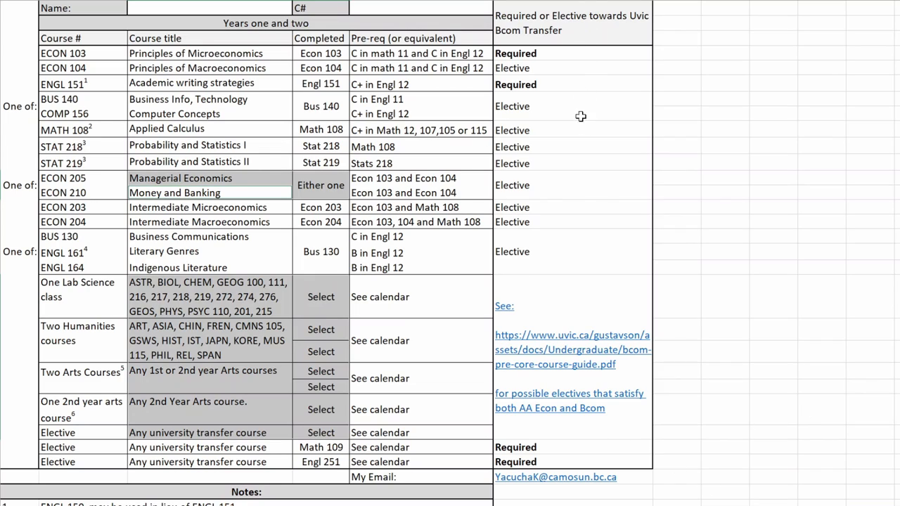
mouse_move(557, 54)
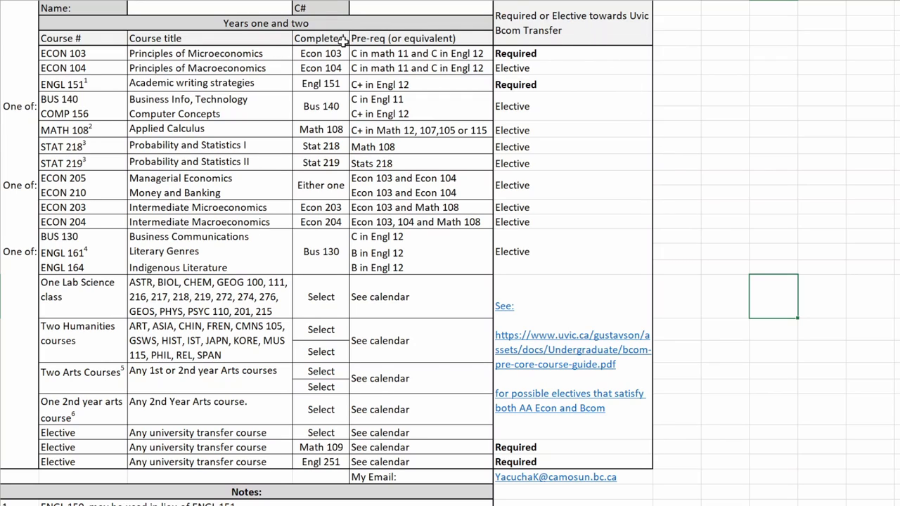
left_click(320, 83)
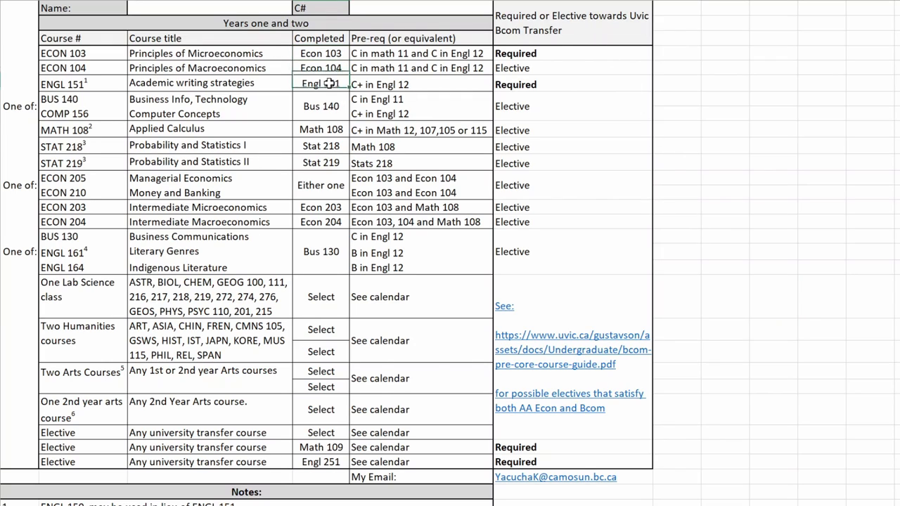
mouse_move(298, 447)
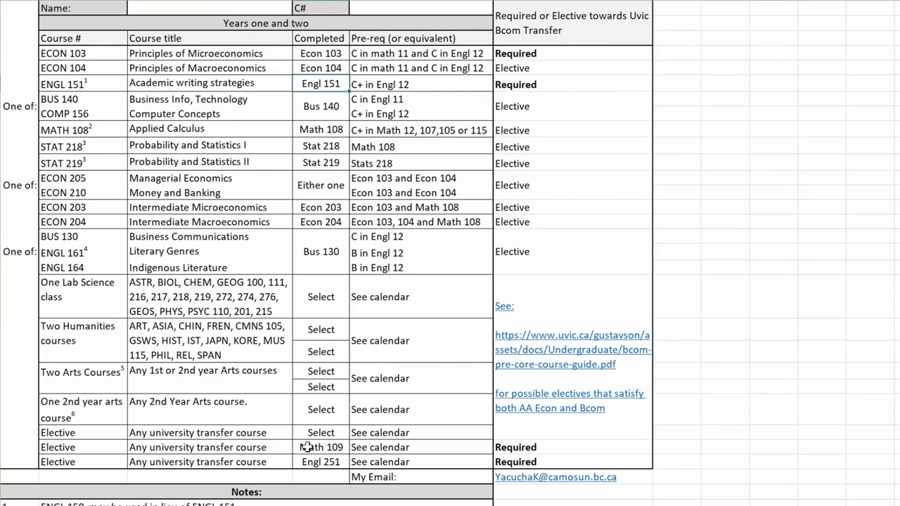
left_click(515, 447)
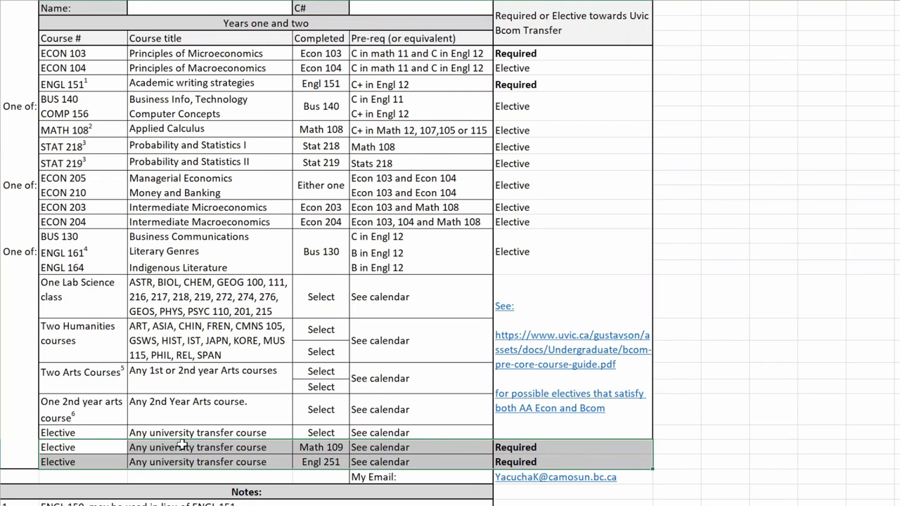
mouse_move(323, 455)
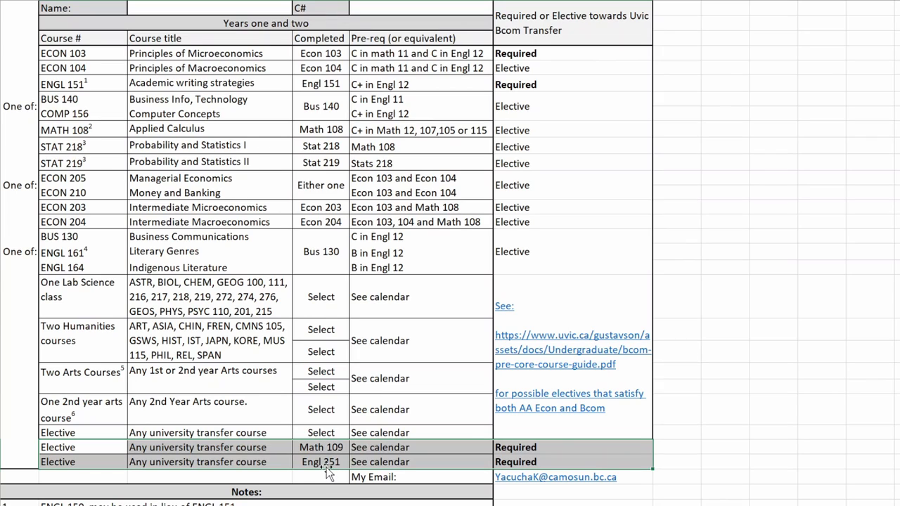
mouse_move(324, 467)
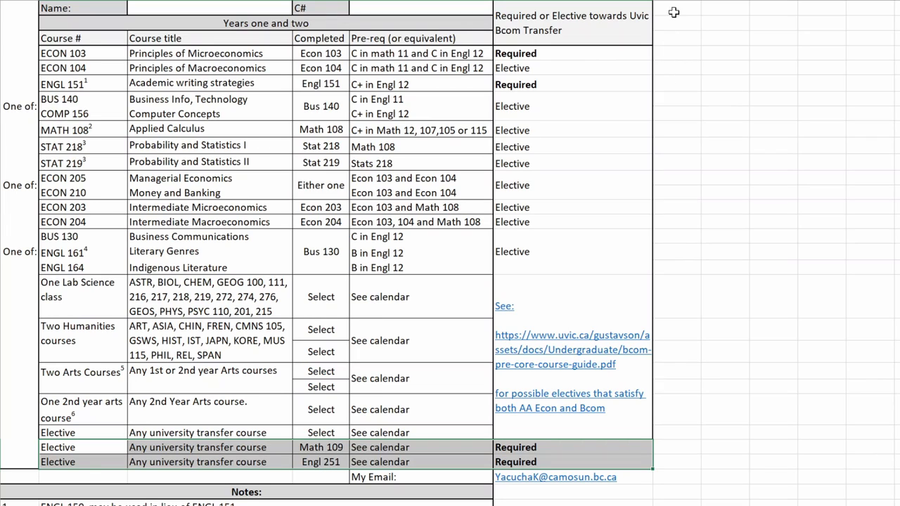
mouse_move(539, 31)
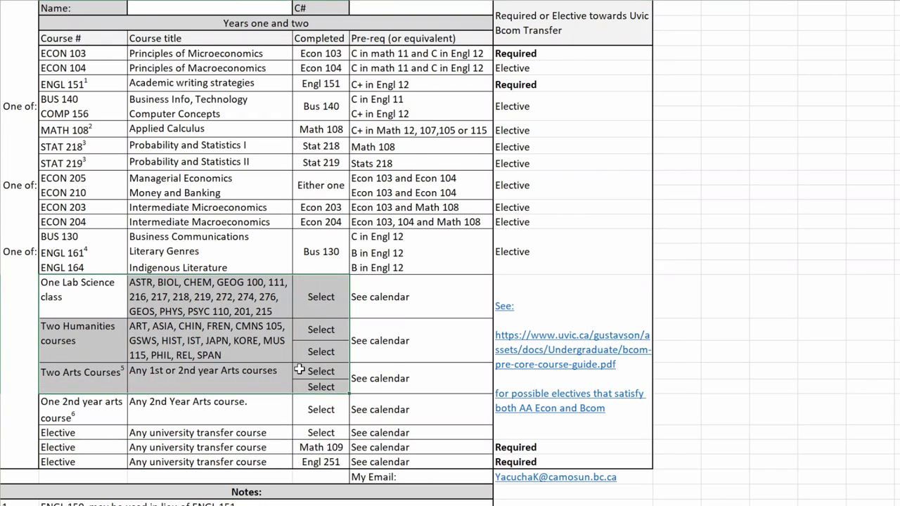
mouse_move(326, 305)
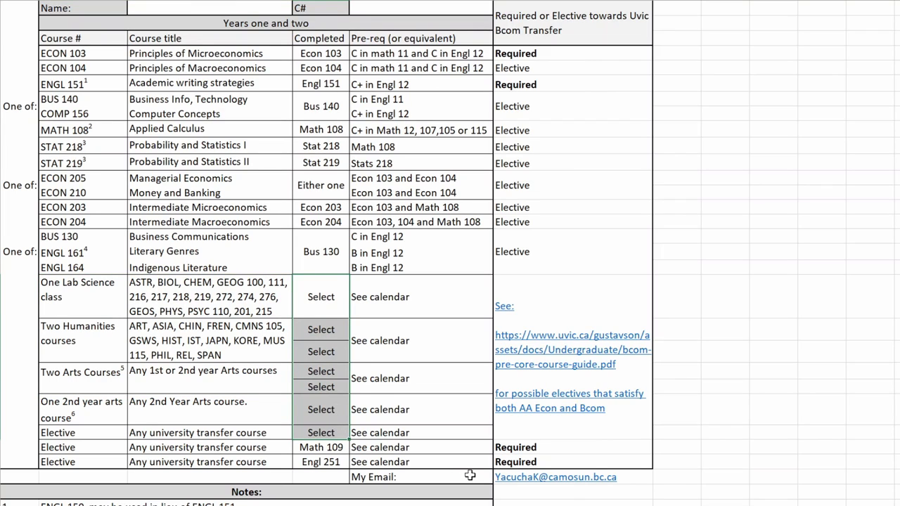
mouse_move(435, 448)
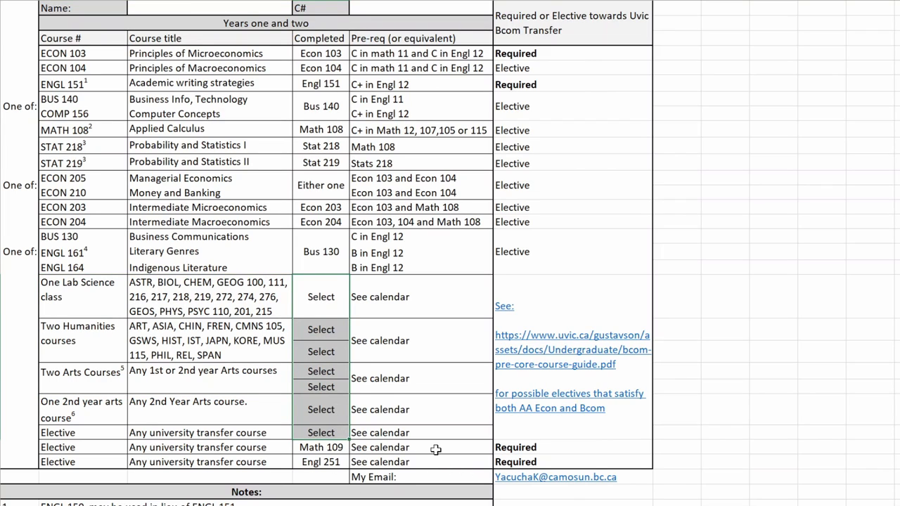
mouse_move(447, 461)
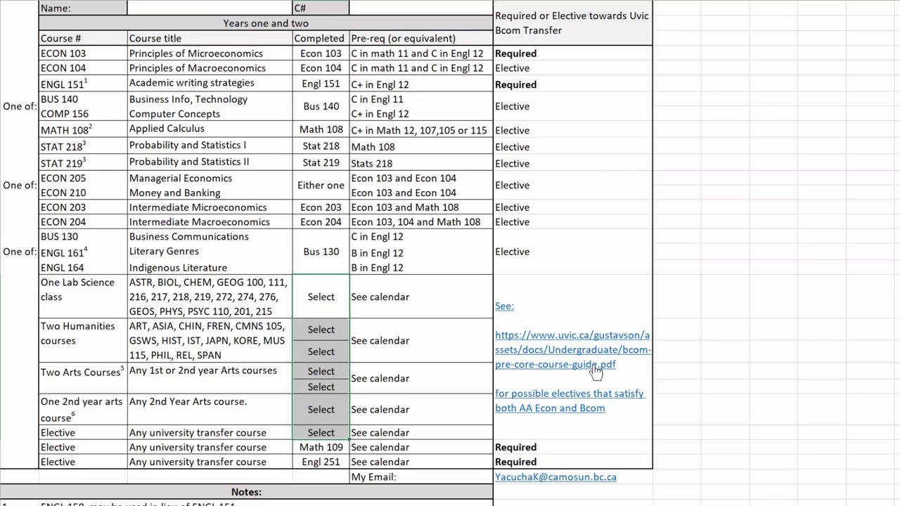
mouse_move(188, 412)
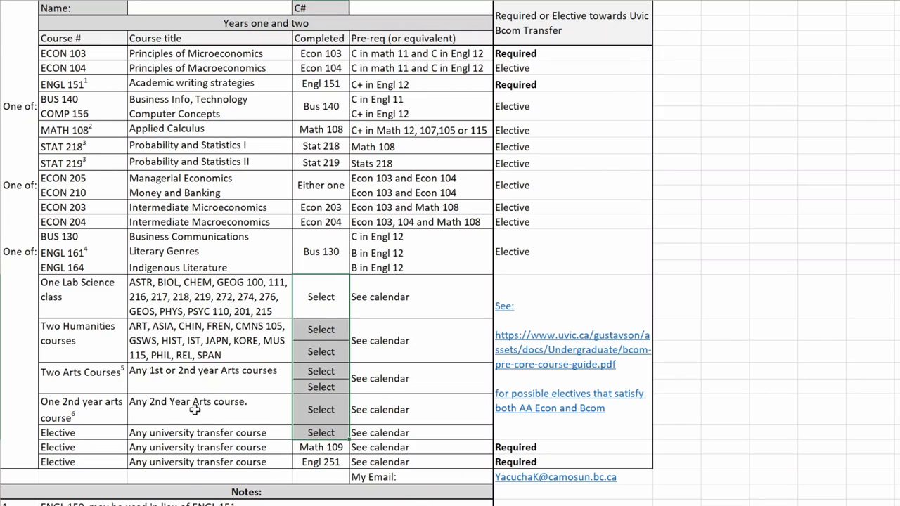
mouse_move(228, 312)
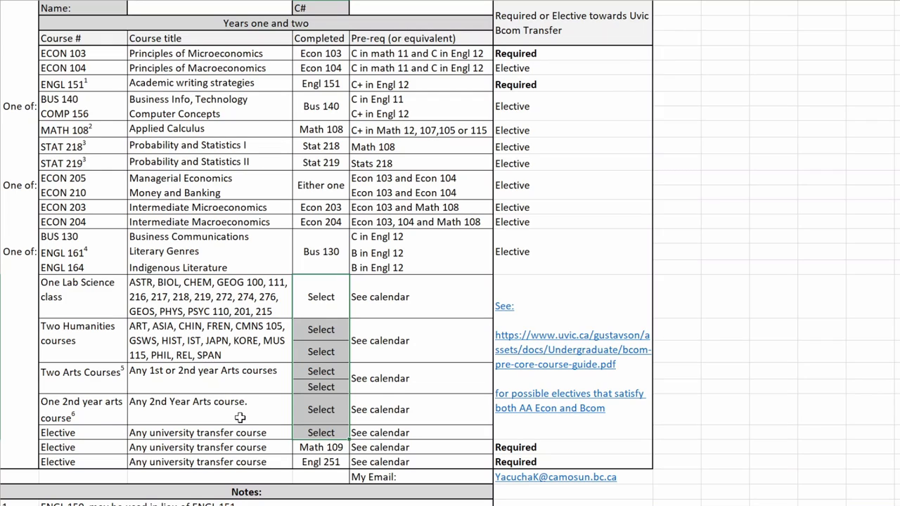
mouse_move(182, 312)
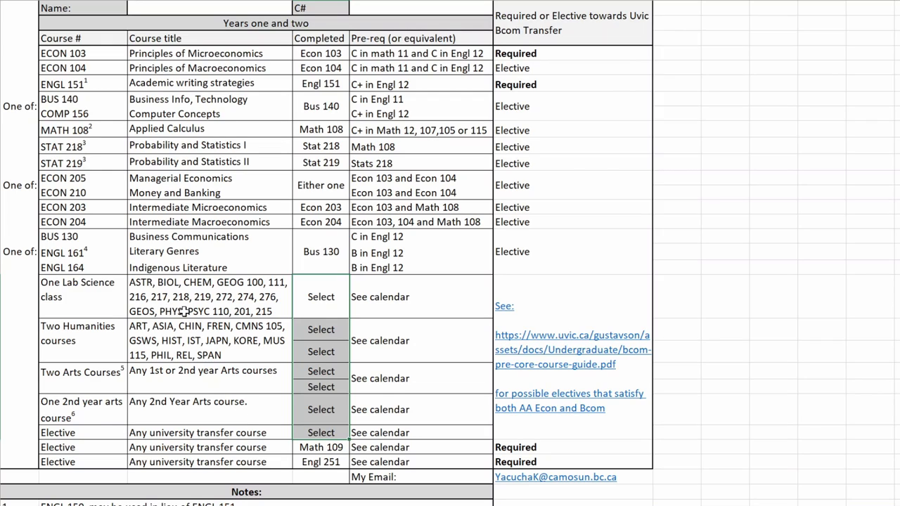
mouse_move(176, 312)
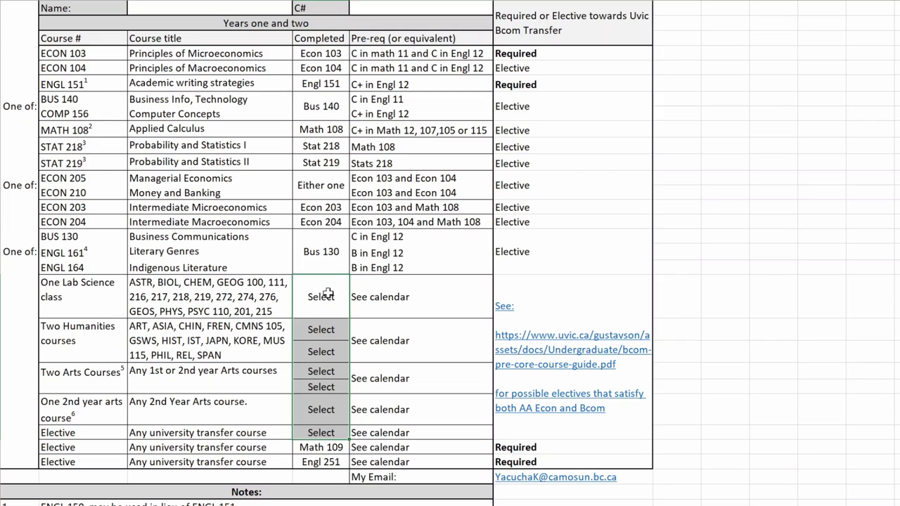
mouse_move(603, 351)
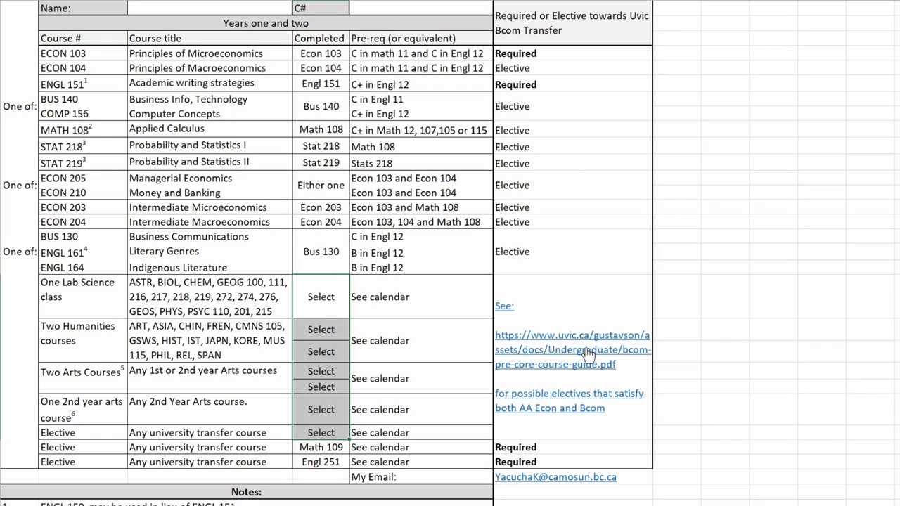
mouse_move(163, 382)
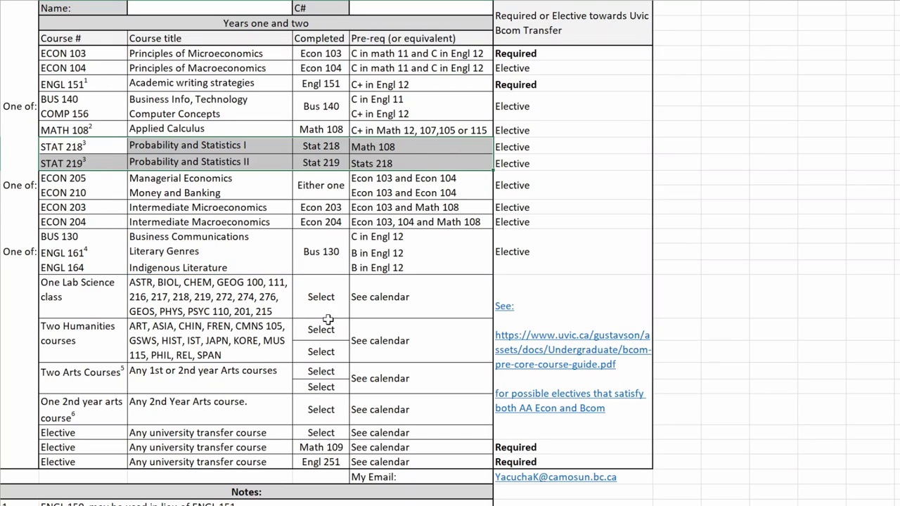
left_click(556, 477)
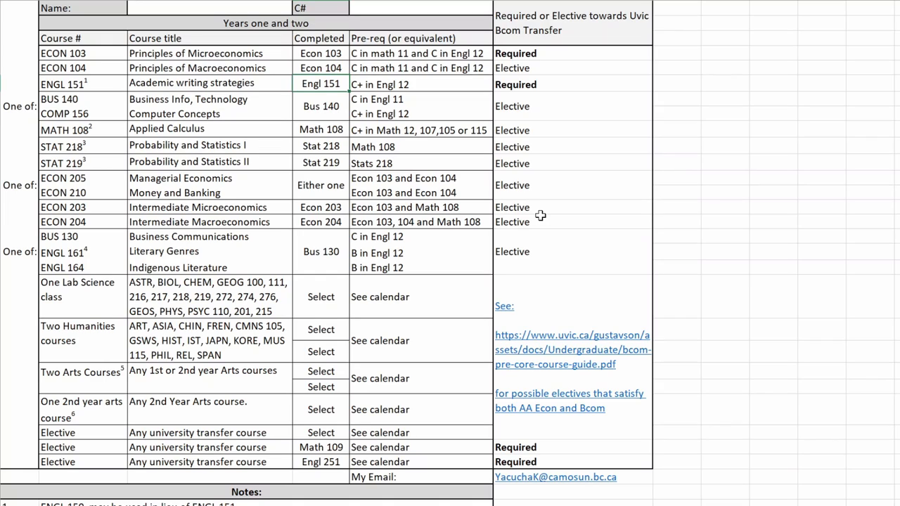
mouse_move(623, 478)
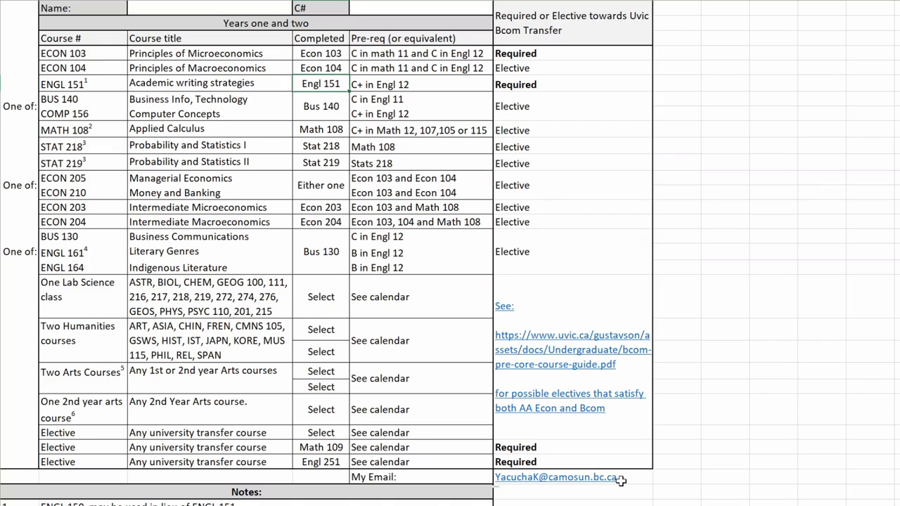
left_click(562, 478)
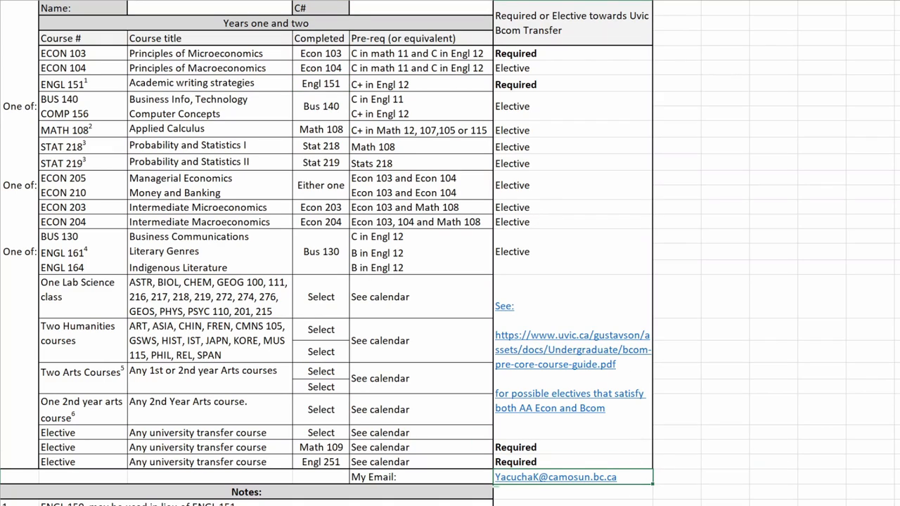